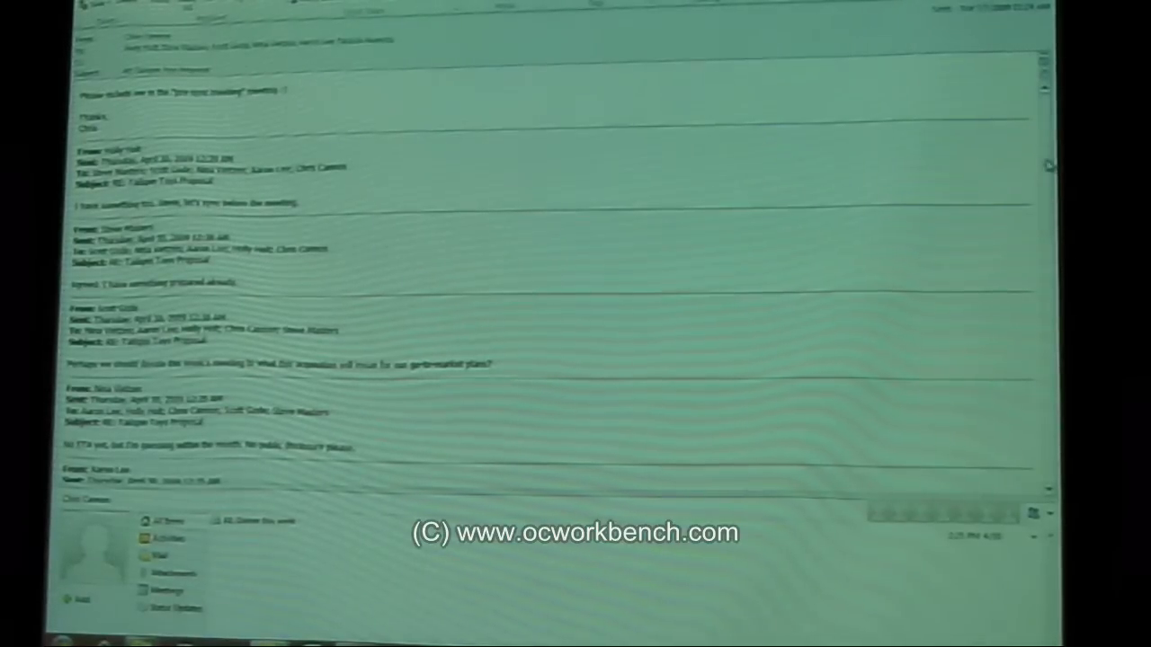
# Step: Close the proposal message window so the inbox previews the RE: Tailspin Toys Proposal thread
pyautogui.scroll(-3)
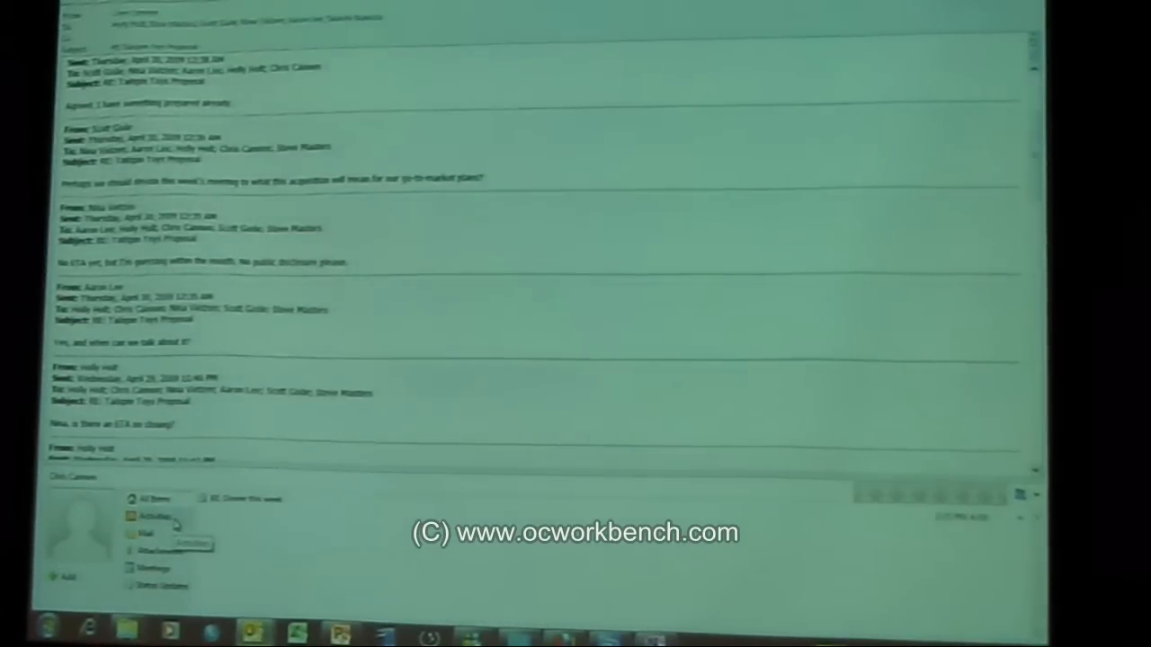
pyautogui.click(152, 511)
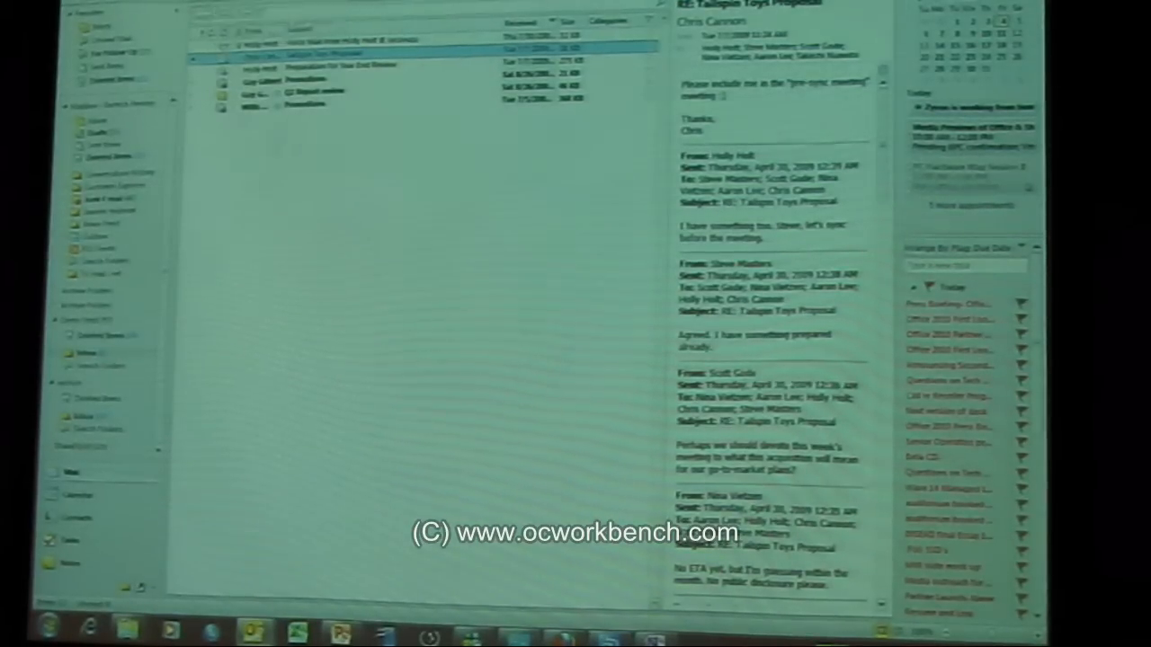
# Step: Sign in to Outlook Web App with the filled-in domain user name and password
pyautogui.click(83, 492)
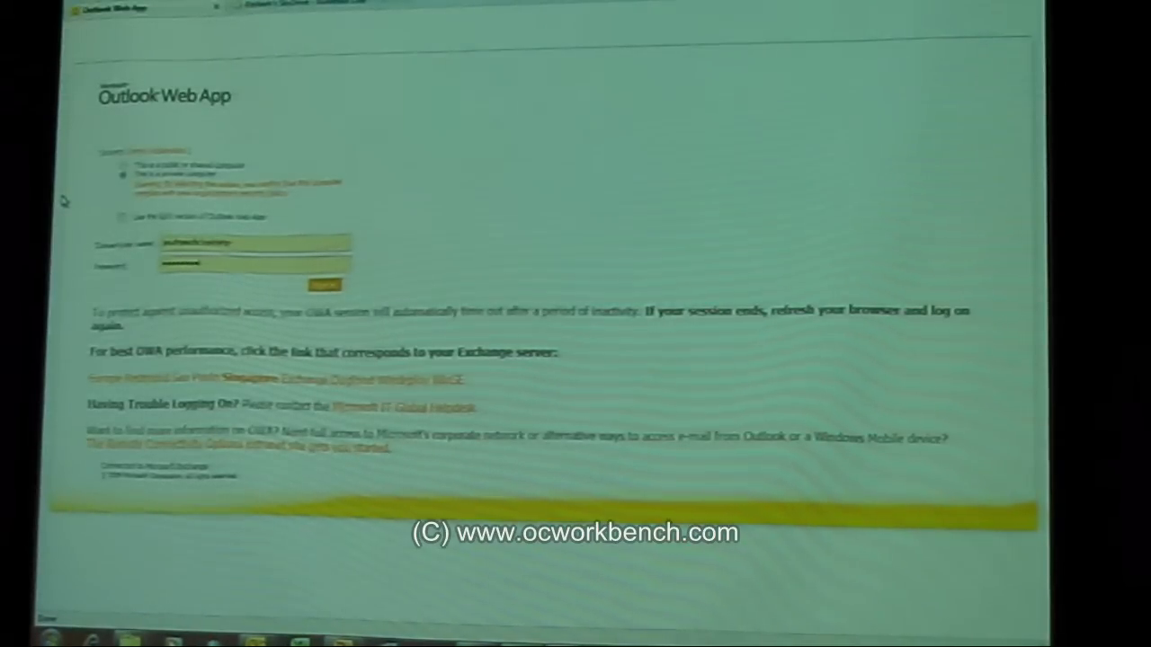
pyautogui.click(324, 284)
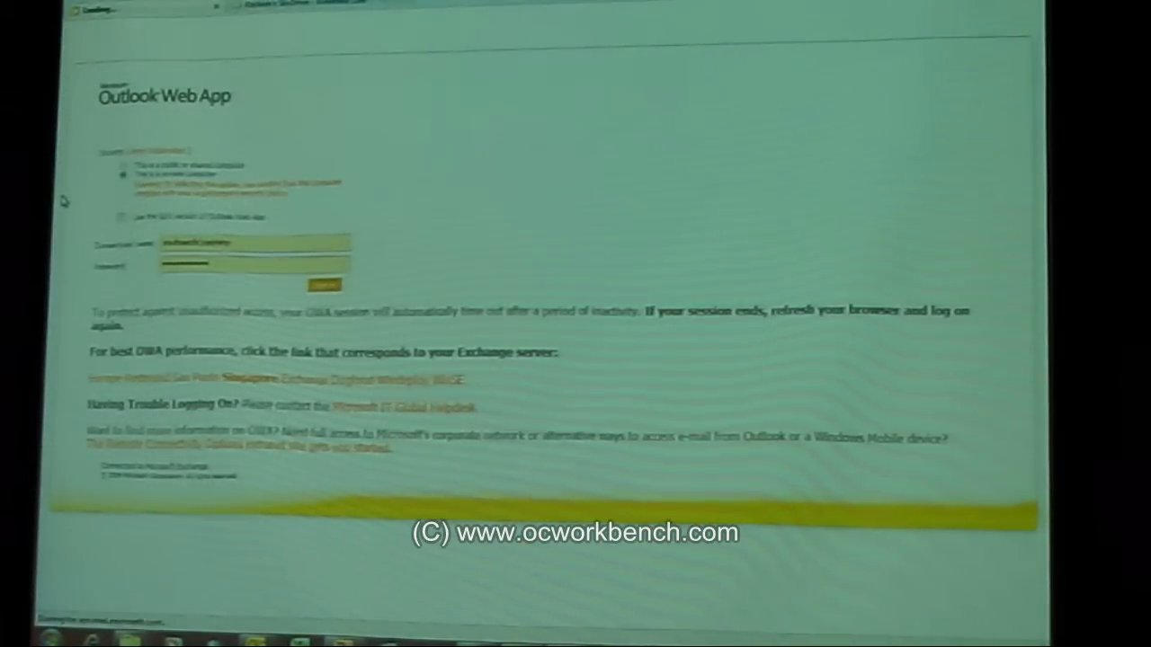
pyautogui.click(320, 284)
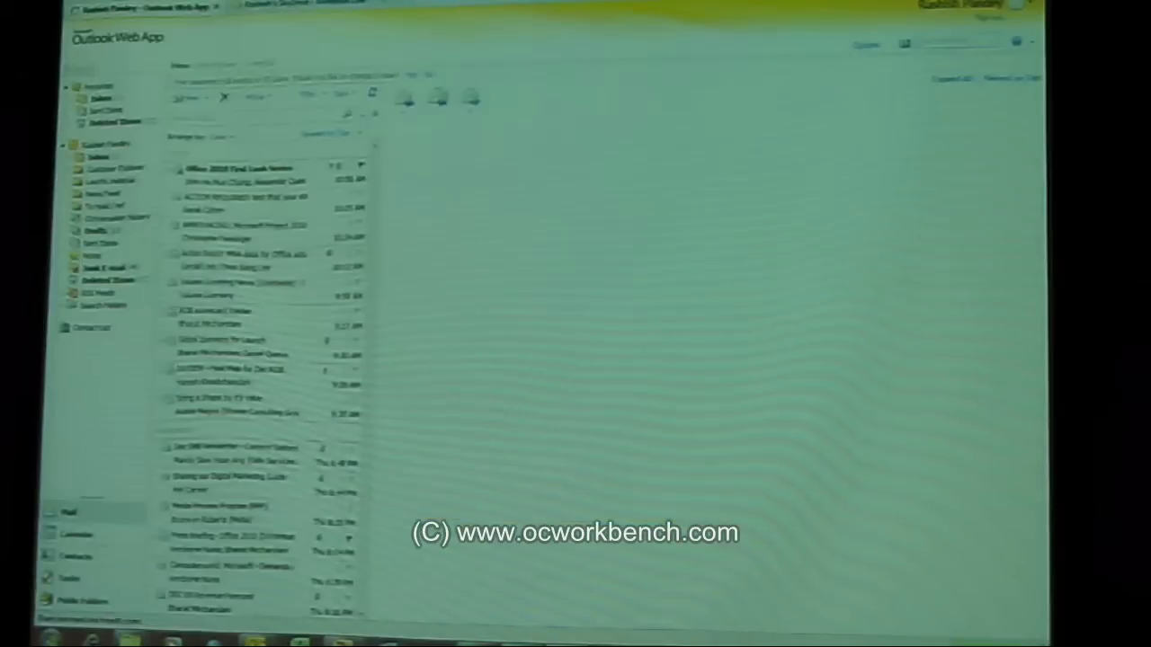
pyautogui.click(255, 173)
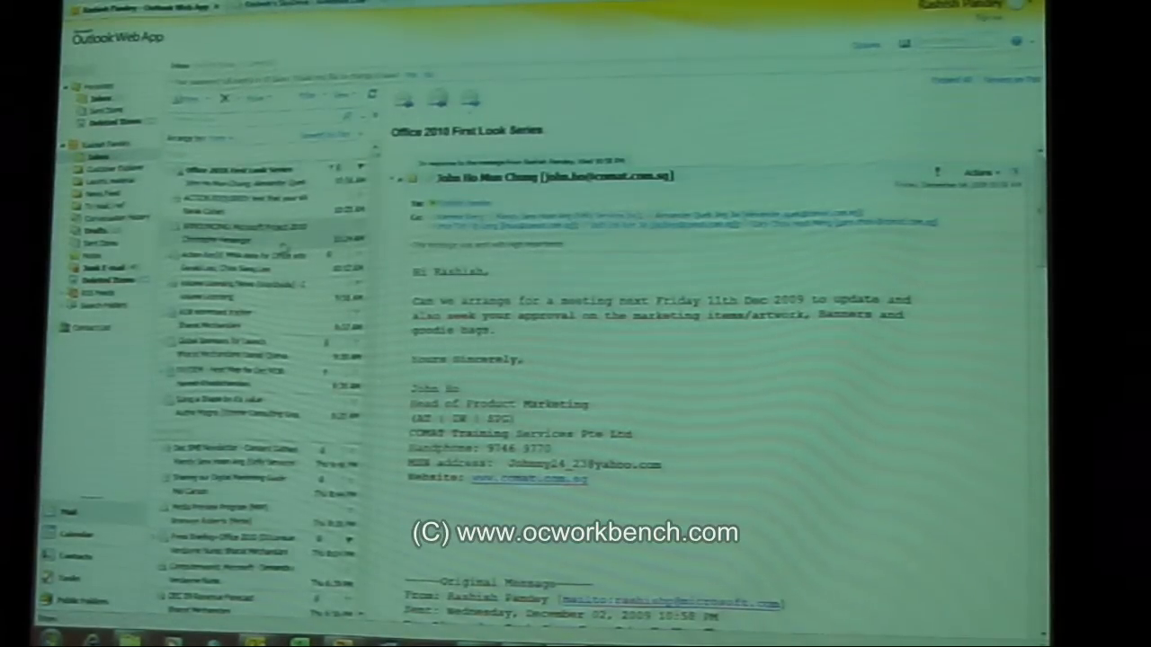
# Step: Show the 'ROB scorecard tracker' meeting request from Bharat with its time, location and notes
pyautogui.click(252, 232)
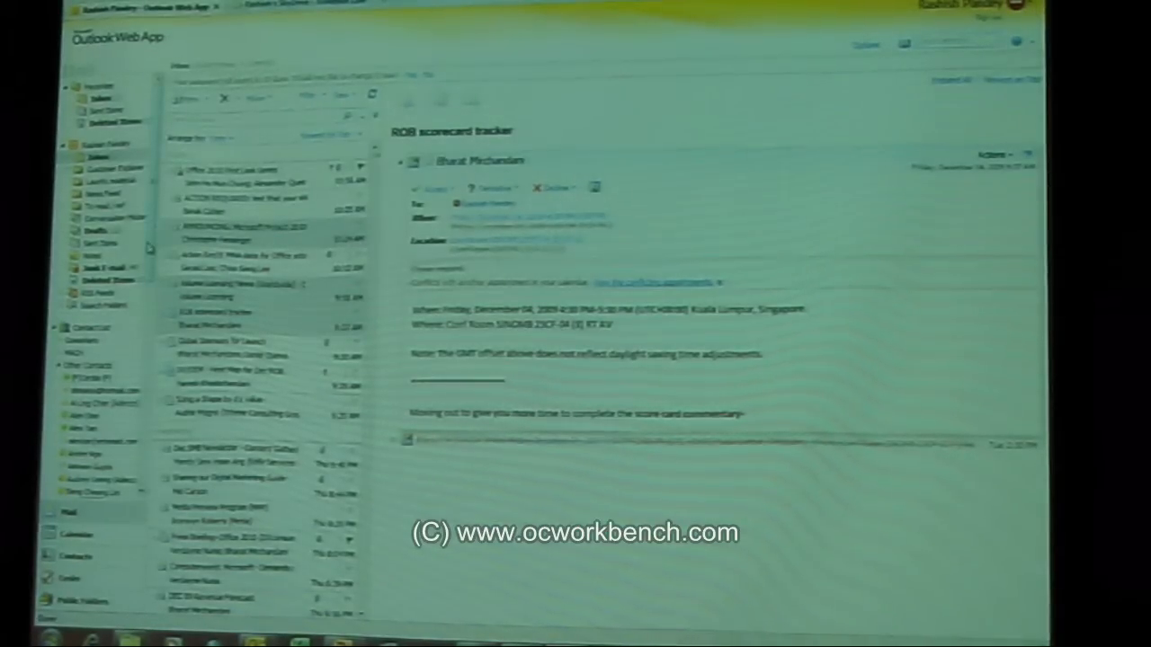
pyautogui.scroll(-3)
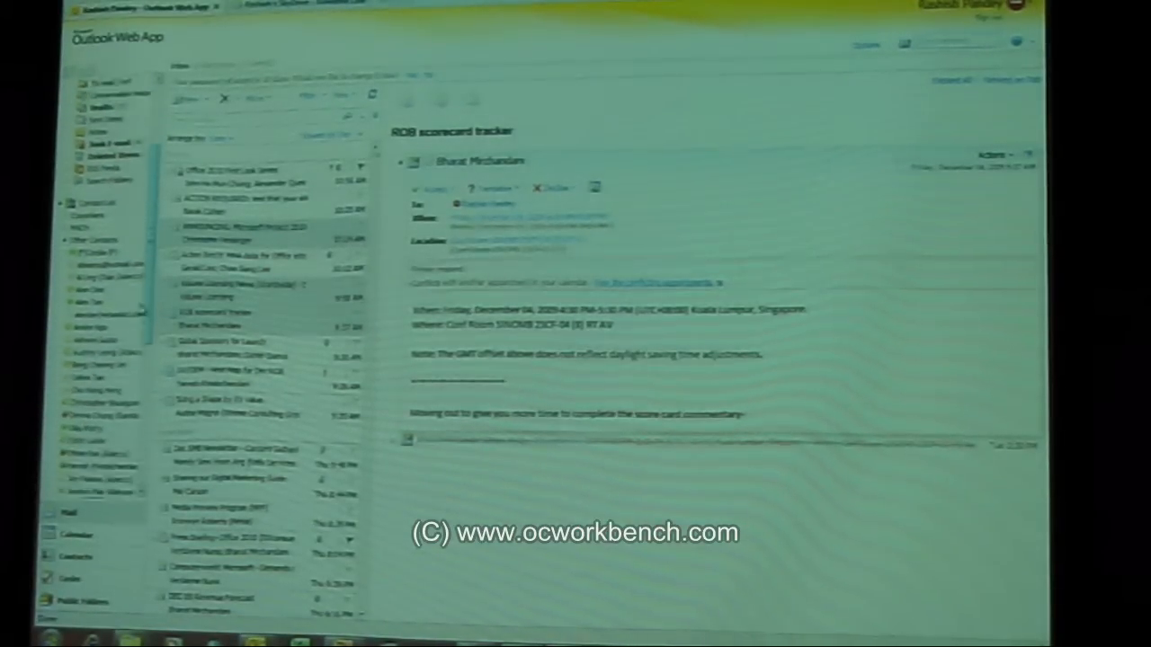